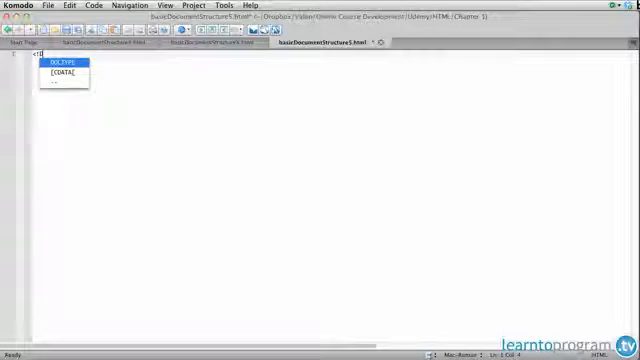
Accept the autocompleted <!DOCTYPE html> declaration and begin the opening <html> tag
{"action": "key", "text": "Return"}
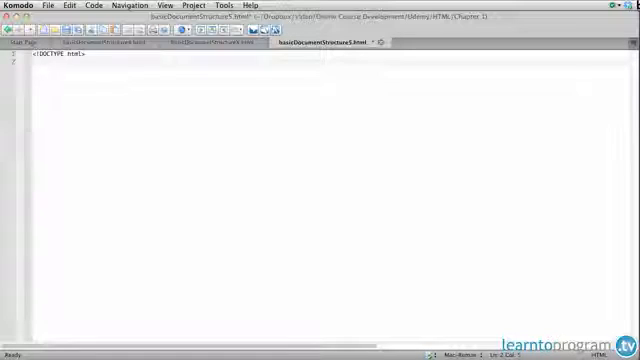
{"action": "type", "text": "<html>"}
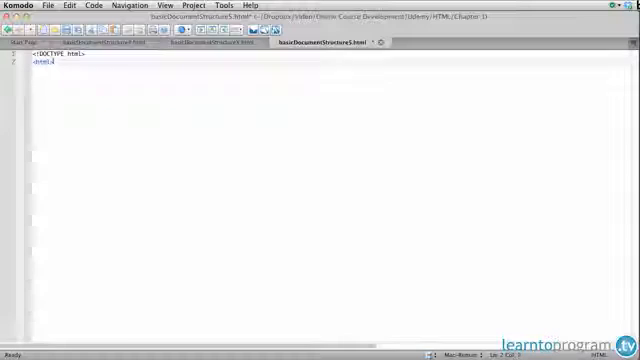
Write the <html> element with a head whose <title> reads HTML5 Basic Document Structure
{"action": "type", "text": "<html>"}
{"action": "type", "text": "<title>"}
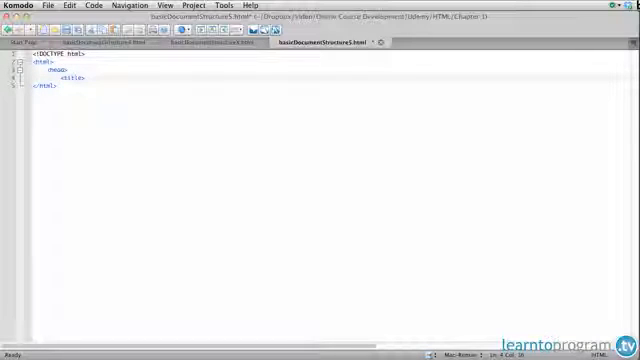
{"action": "type", "text": "HTML5 Basic Document"}
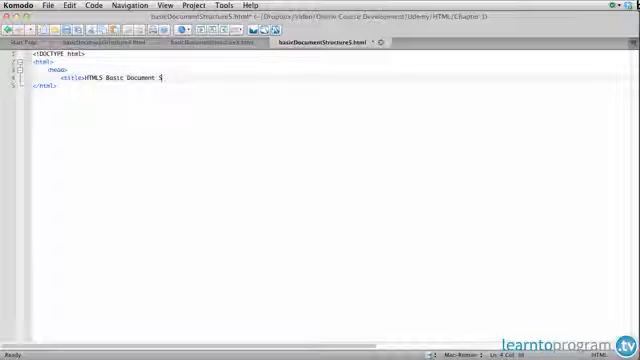
{"action": "type", "text": "Structure</title>"}
{"action": "type", "text": "<body>"}
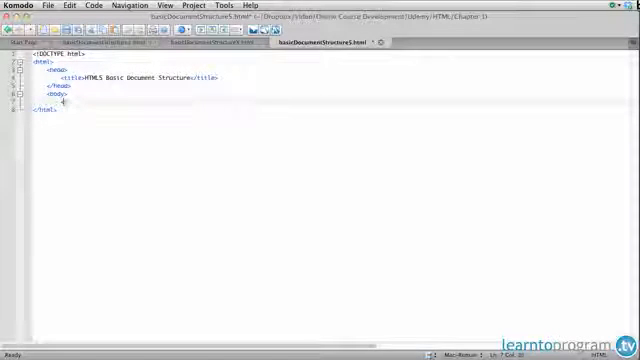
Write a body with <p>This is an html 5 document</p> and preview the page in Firefox.app
{"action": "type", "text": "<p>This is an html 5 document</p>"}
{"action": "type", "text": "</body>"}
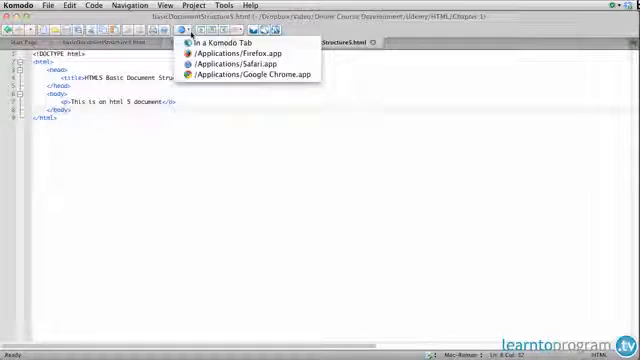
{"action": "left_click", "coordinate": [221, 51]}
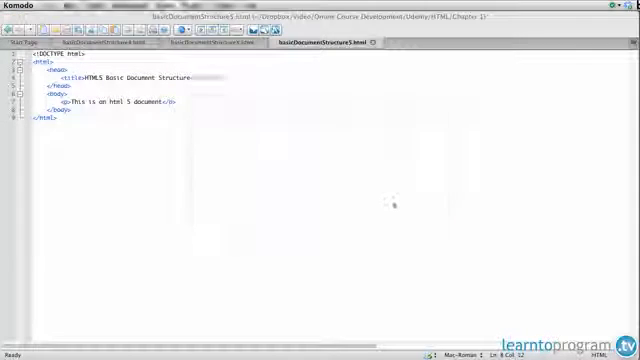